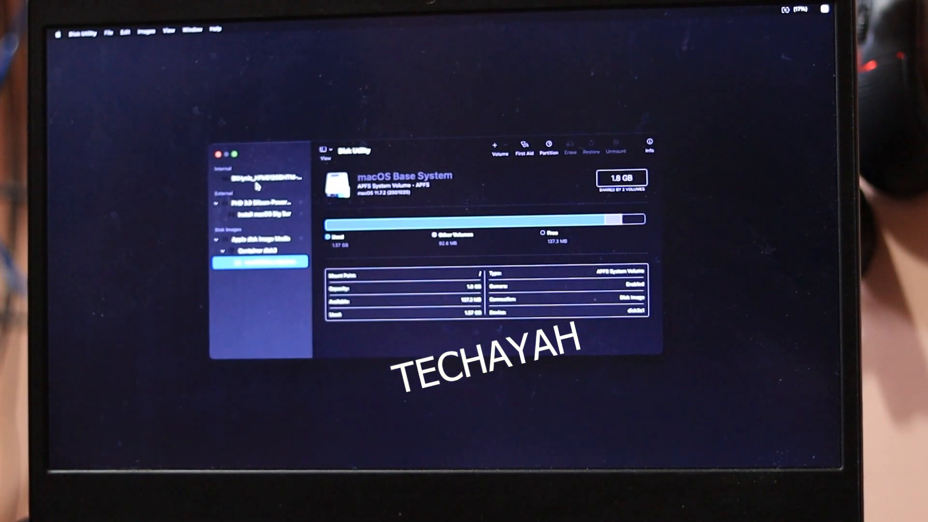
# Select the internal SK Hynix disk and choose APFS as its erase format
pyautogui.click(568, 146)
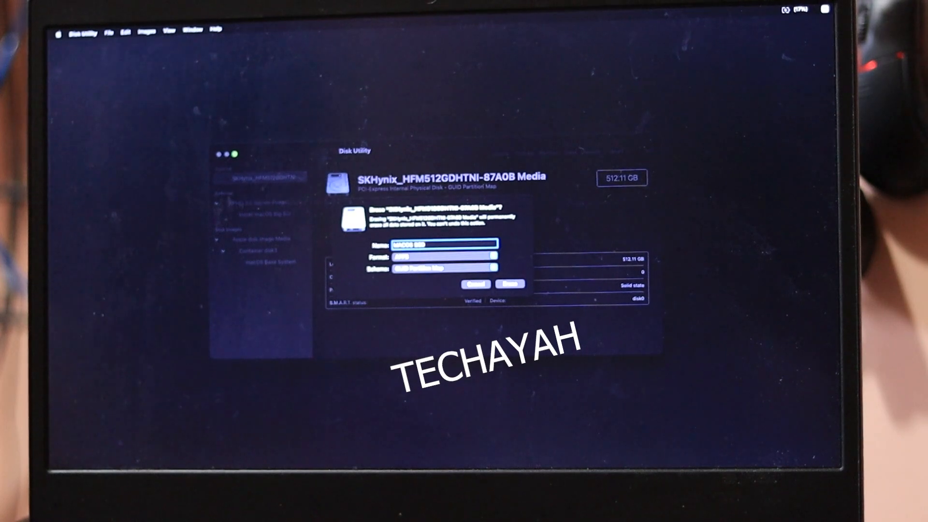
pyautogui.click(443, 267)
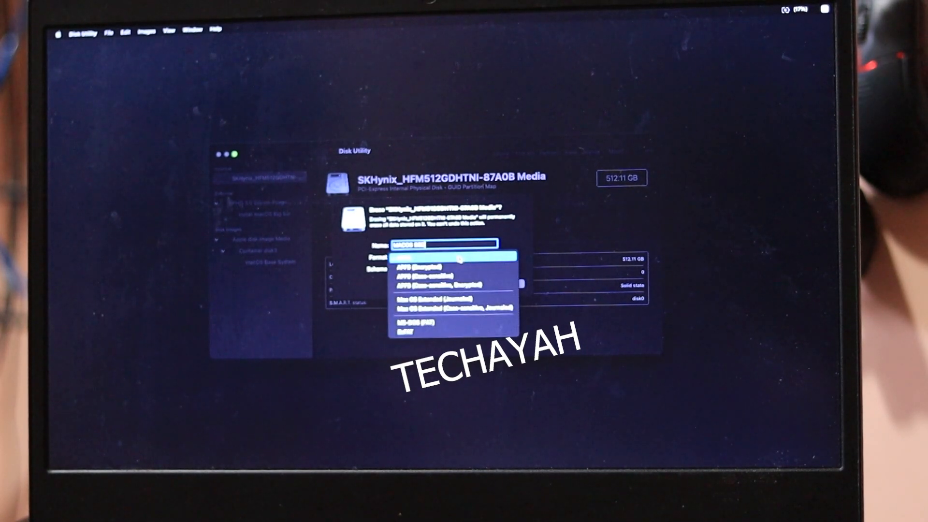
pyautogui.click(441, 293)
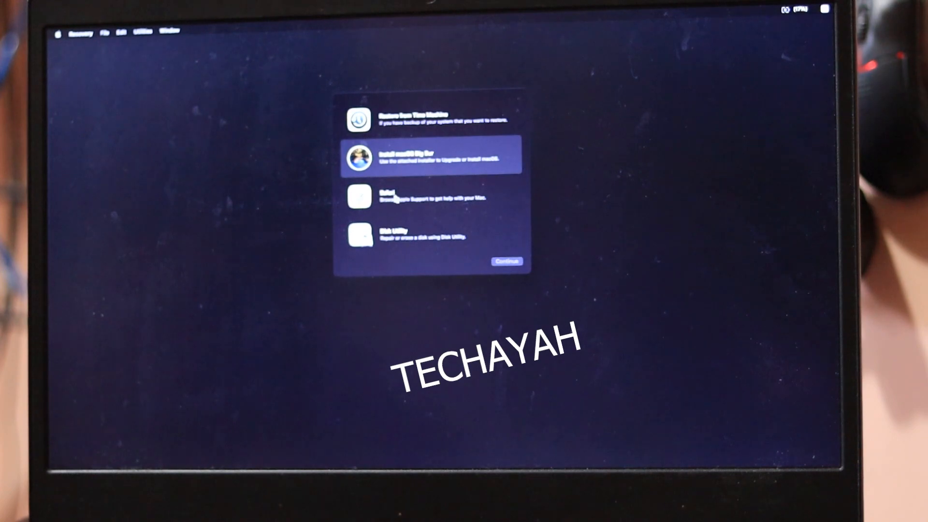
# Start the Big Sur installer with MACOS SSD as the install destination
pyautogui.click(504, 261)
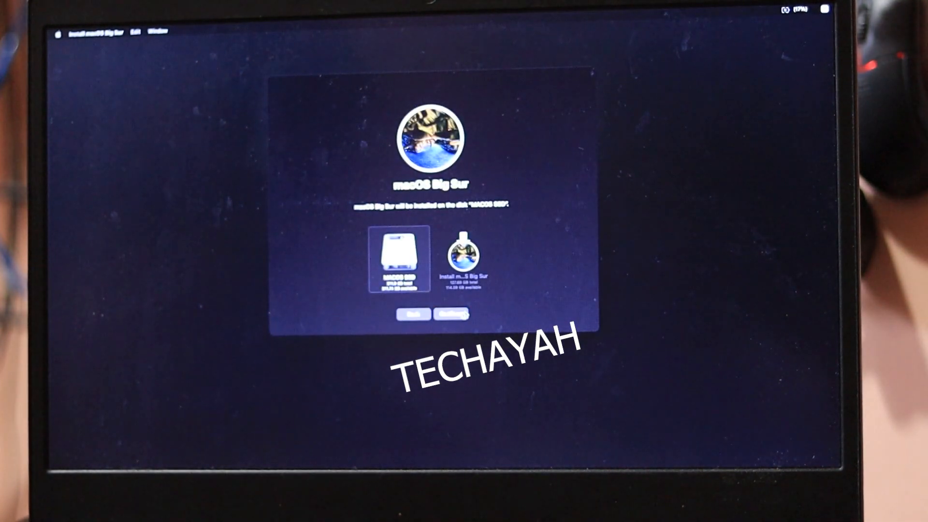
pyautogui.click(452, 313)
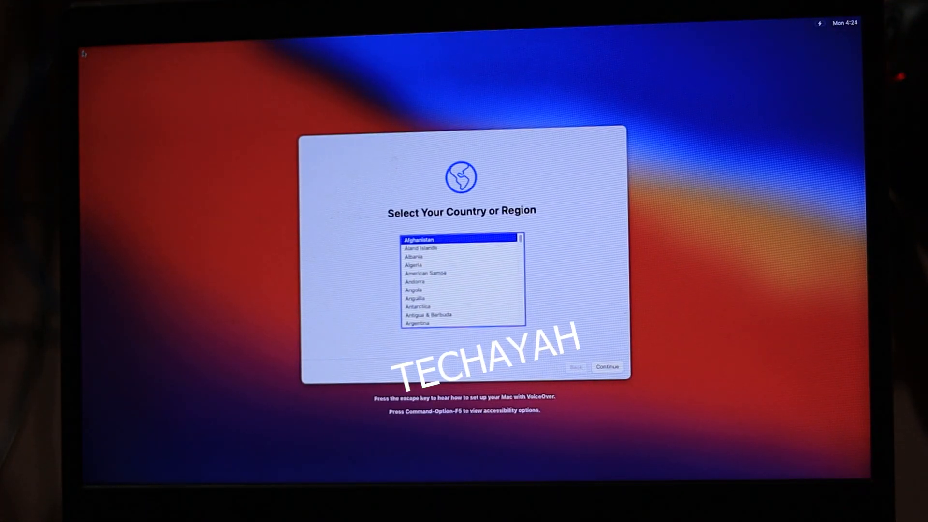
# Continue through country, language, no-internet and terms, then create the computer account
pyautogui.click(606, 367)
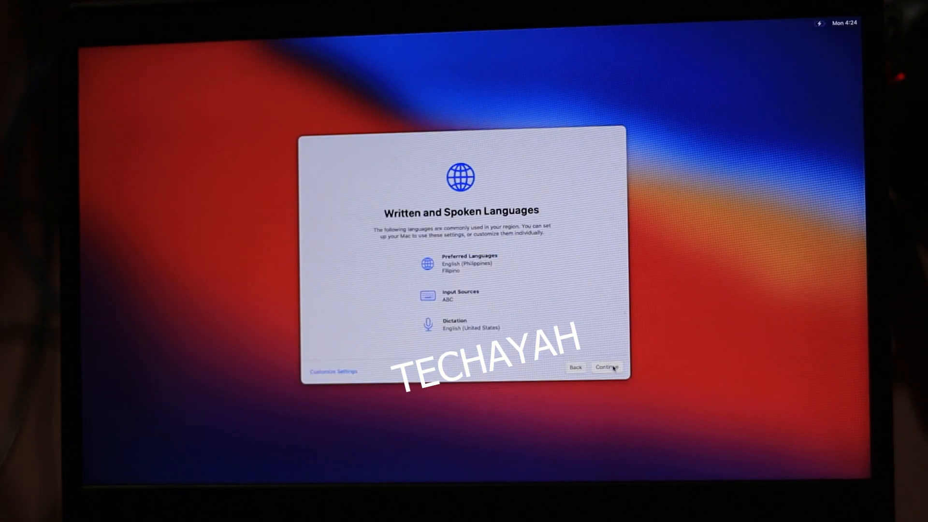
pyautogui.click(605, 367)
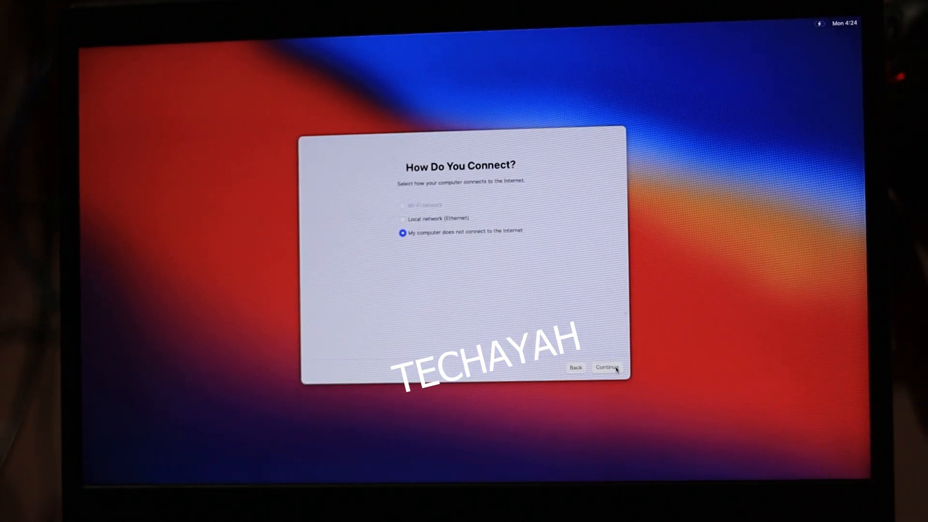
pyautogui.click(607, 368)
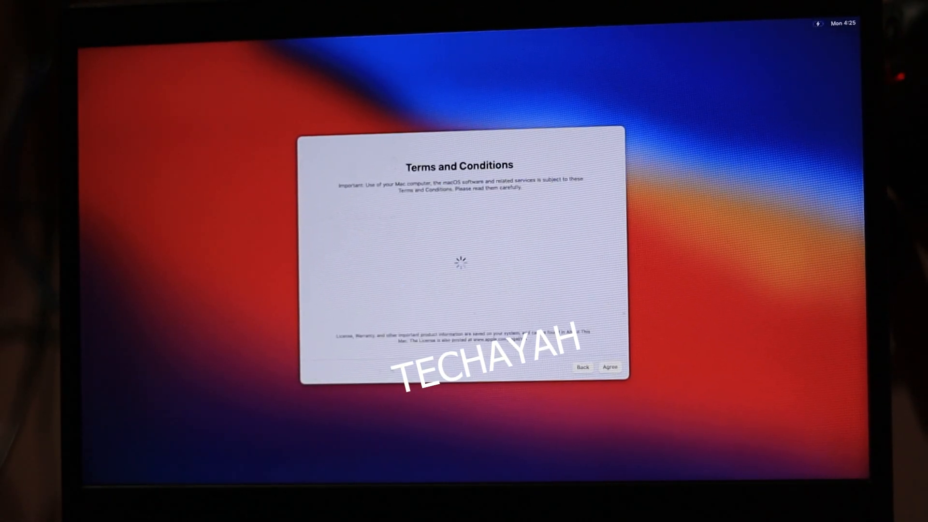
pyautogui.click(609, 368)
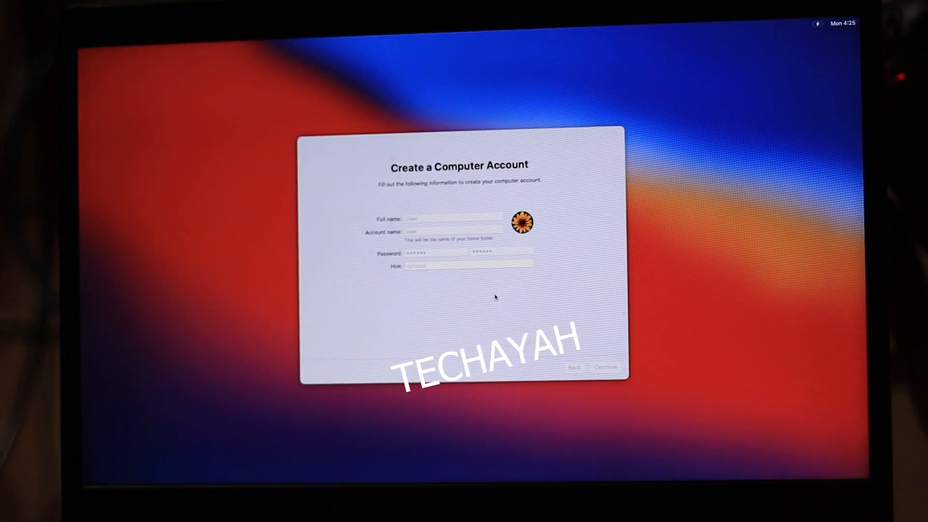
pyautogui.click(605, 366)
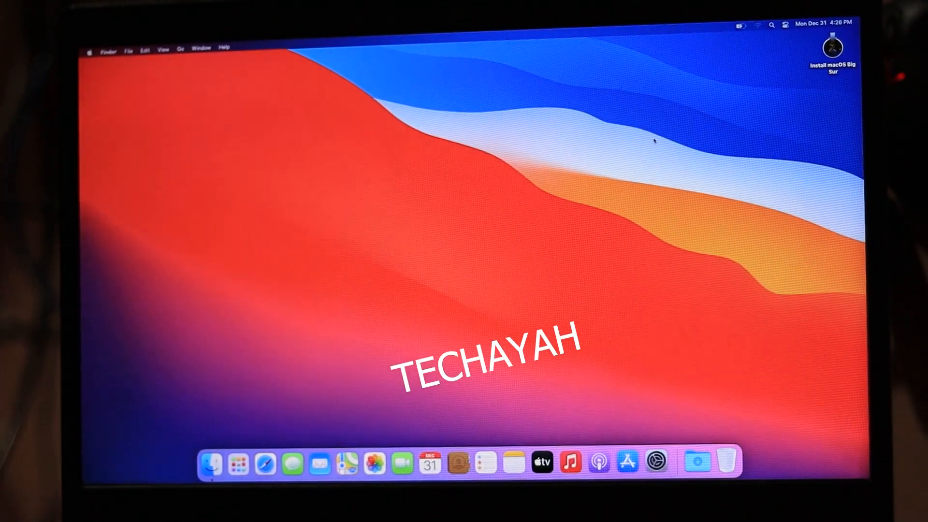
# Copy FILES from the Install macOS Big Sur volume to the desktop and open it
pyautogui.click(654, 463)
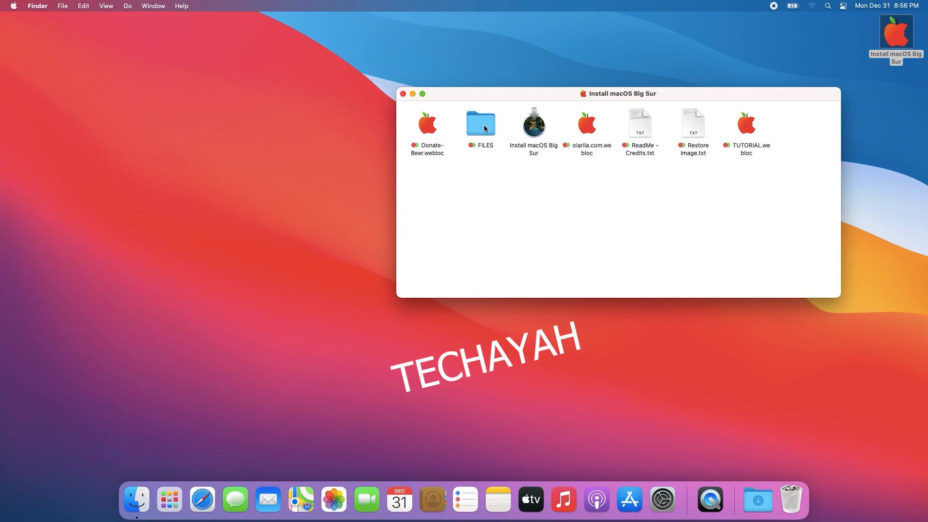
pyautogui.doubleClick(480, 124)
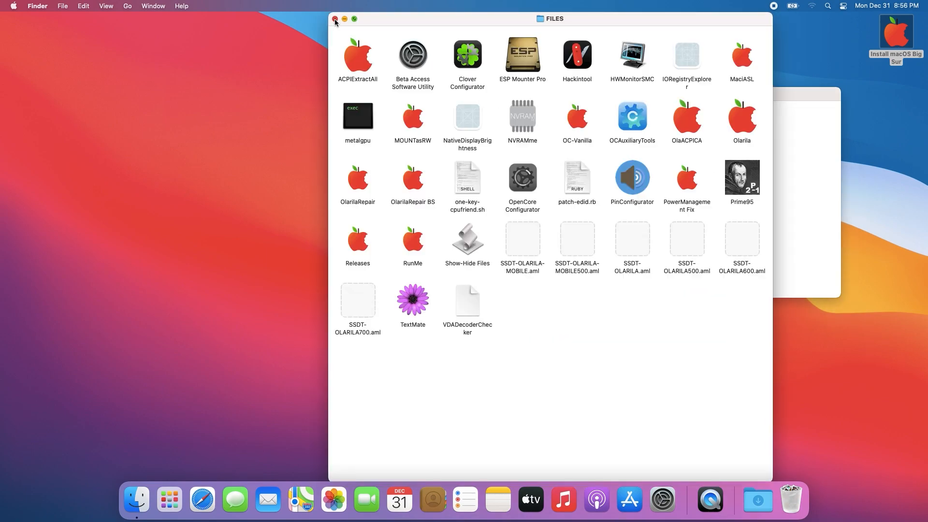
pyautogui.click(336, 20)
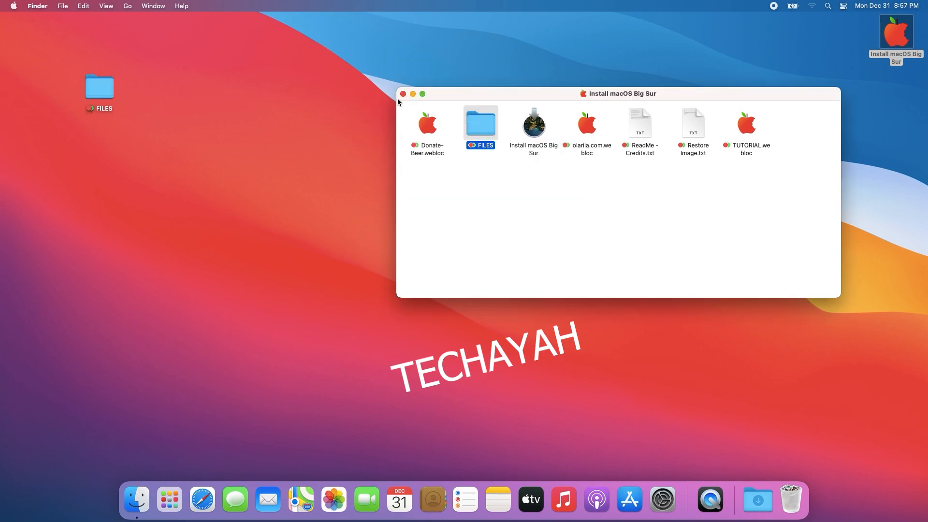
pyautogui.doubleClick(480, 120)
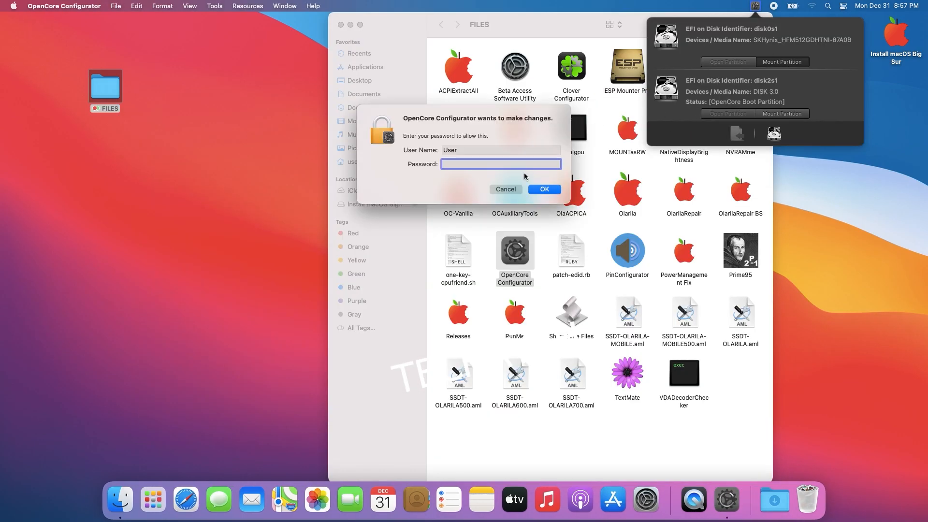
# Authorize mounting the EFI partitions and select the USB EFI folder contents for copying
pyautogui.click(506, 190)
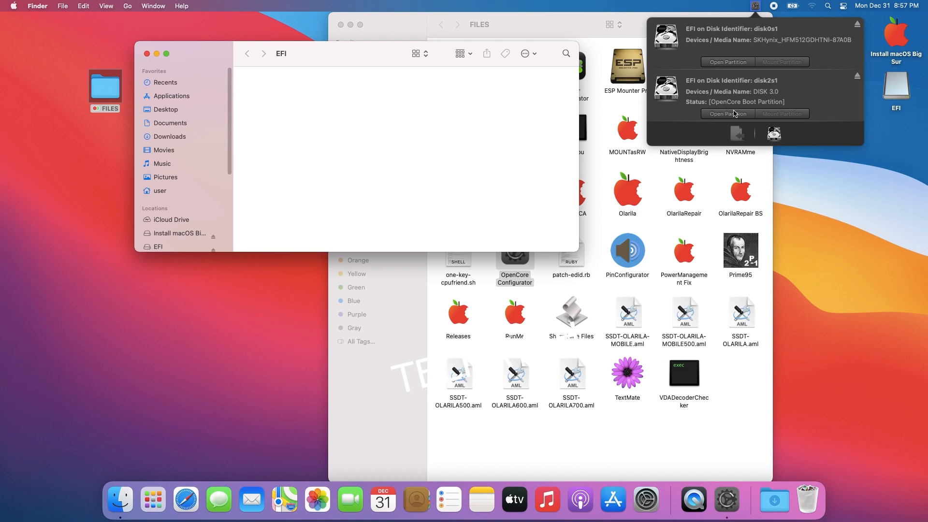
pyautogui.click(727, 114)
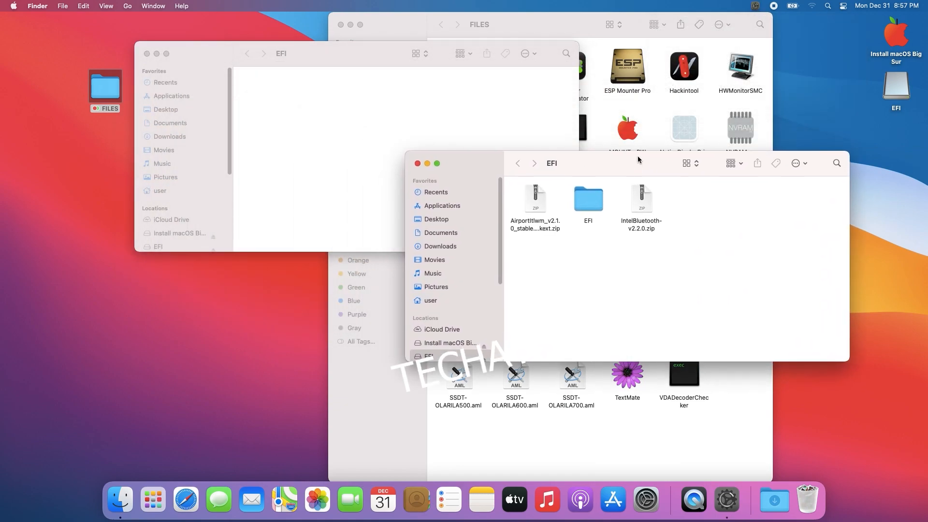
pyautogui.click(587, 198)
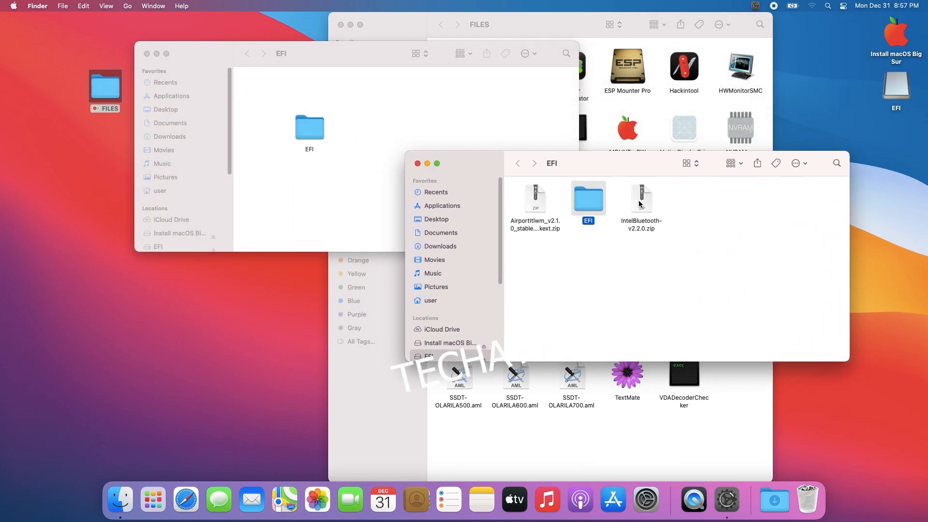
pyautogui.press('cmd+a')
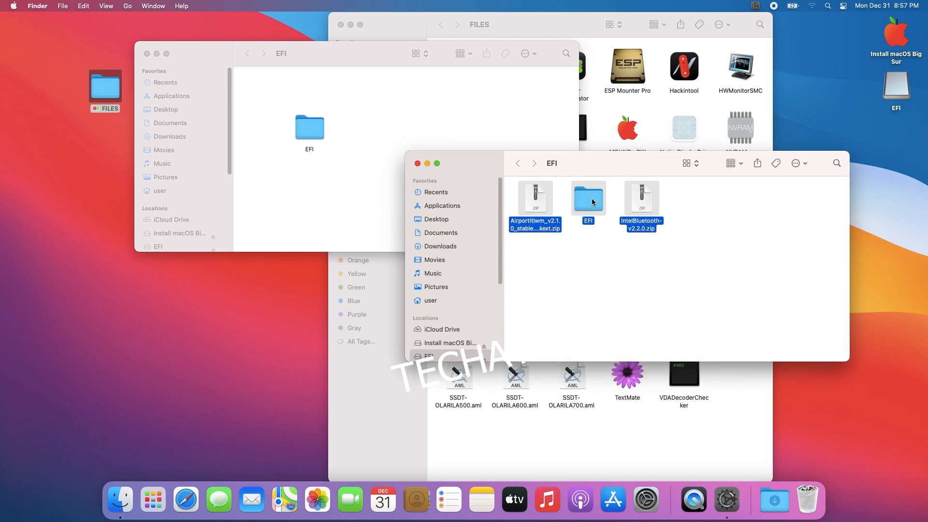
# Eject the EFI volume and all volumes on its disk
pyautogui.rightClick(895, 86)
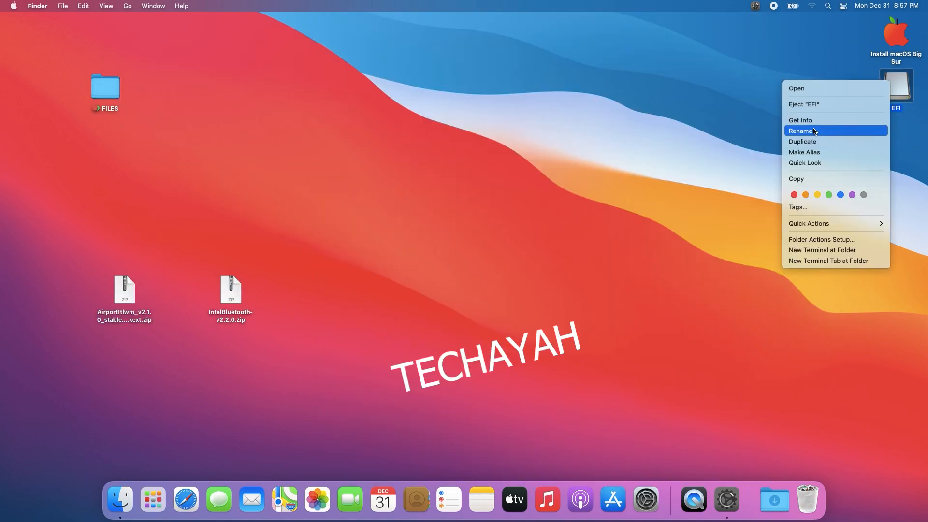
pyautogui.moveTo(820, 105)
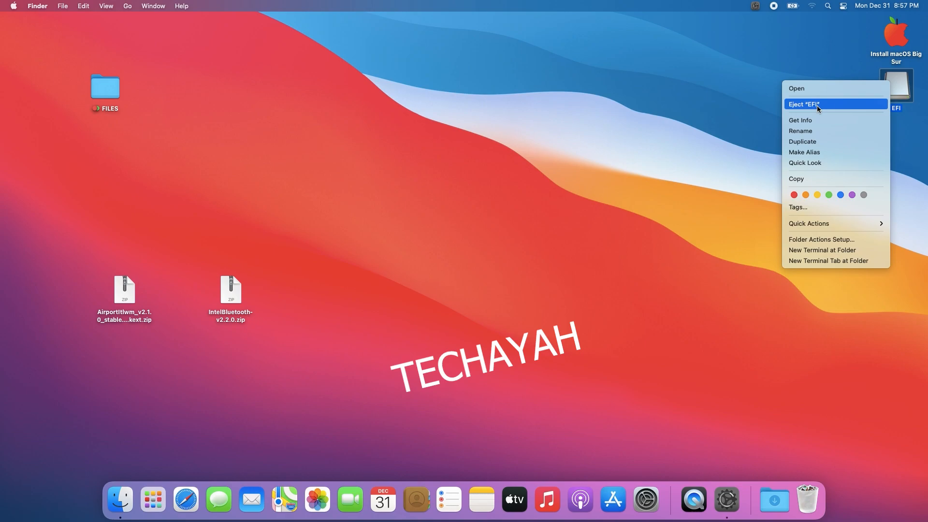
pyautogui.click(803, 104)
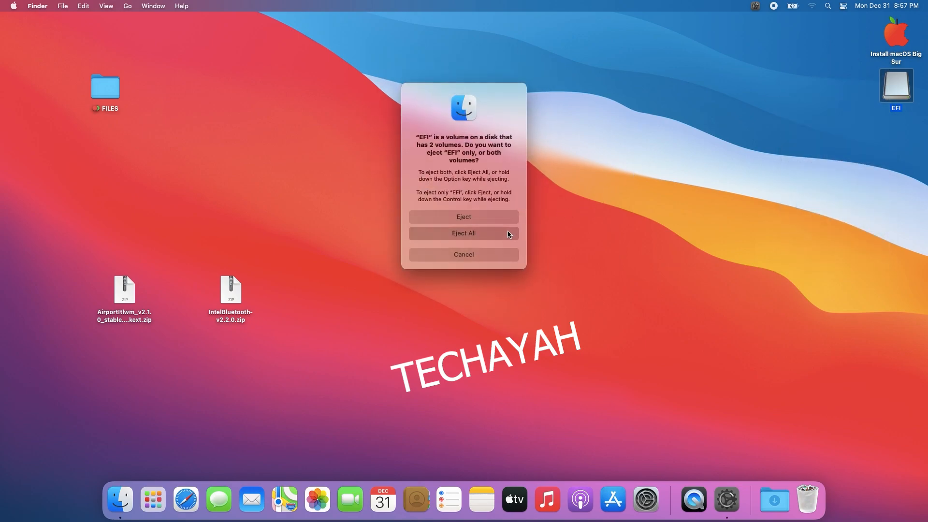
pyautogui.click(463, 233)
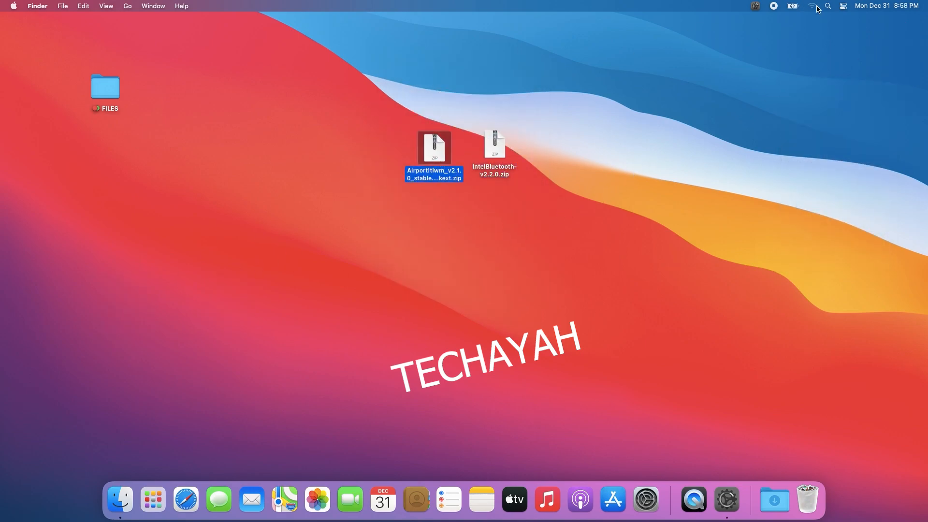
# Open System Preferences from the Apple menu
pyautogui.click(13, 6)
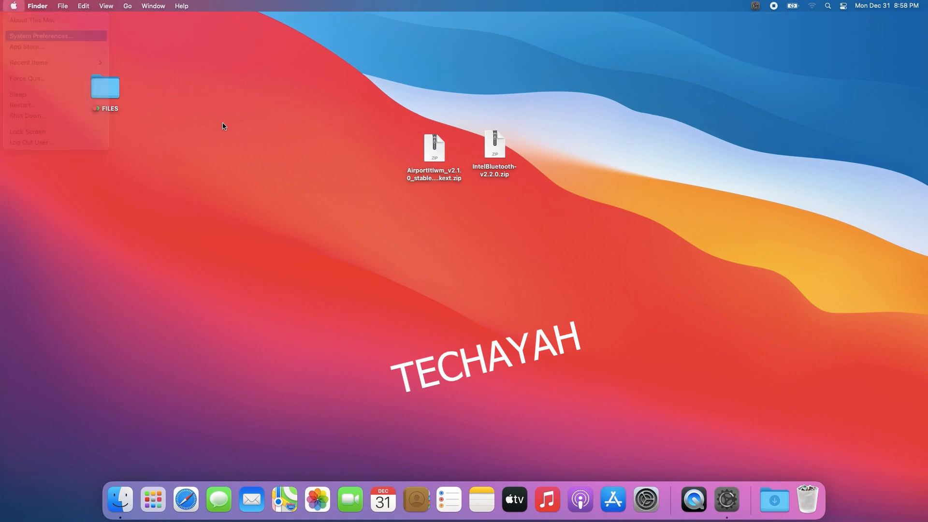
pyautogui.click(40, 36)
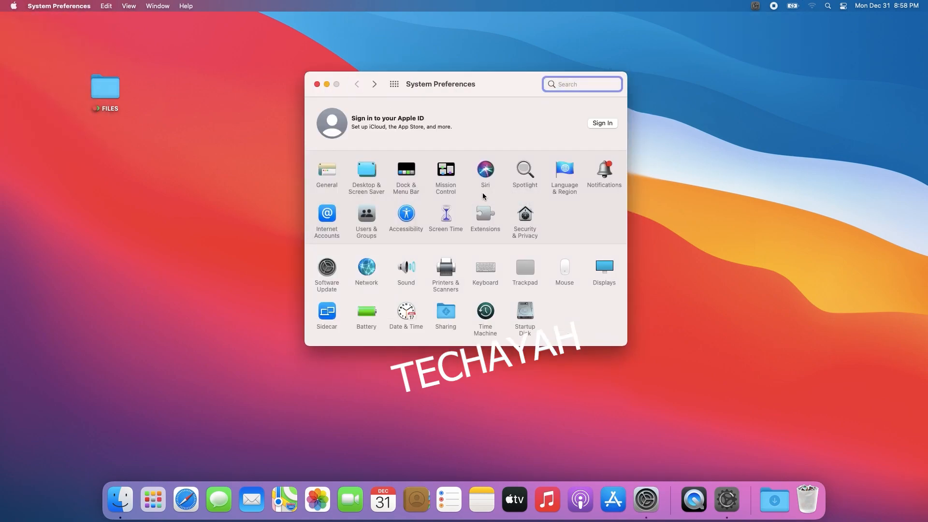
pyautogui.click(316, 85)
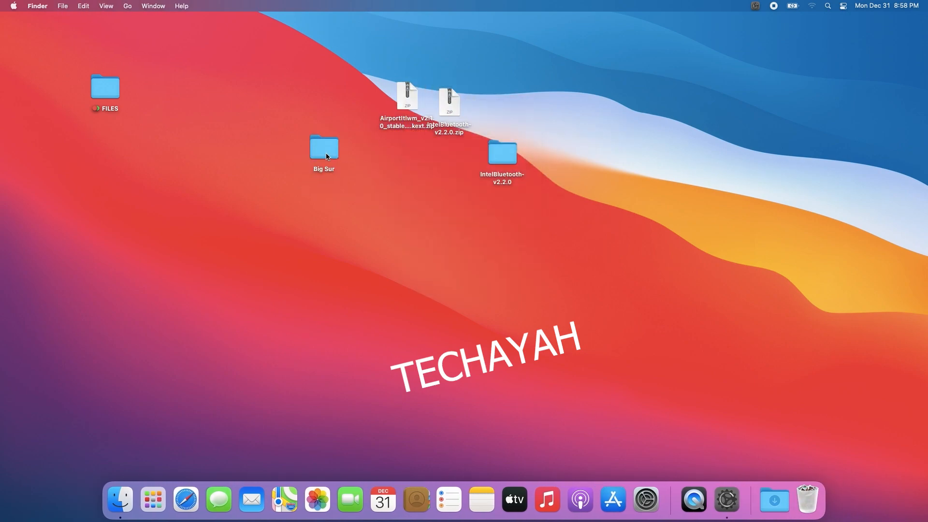
# Remount the internal EFI, open its EFI folder alongside the Big Sur and IntelBluetooth-v2.2.0 folders
pyautogui.doubleClick(323, 151)
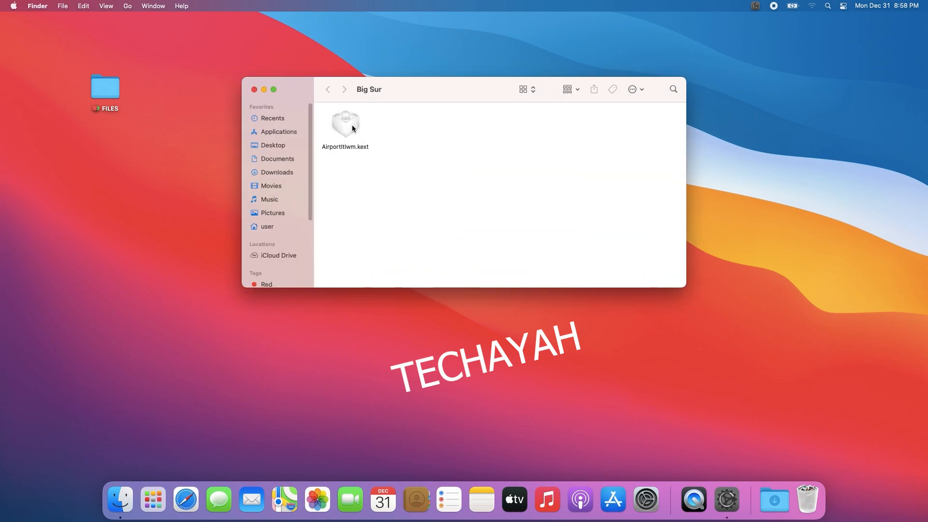
pyautogui.click(755, 6)
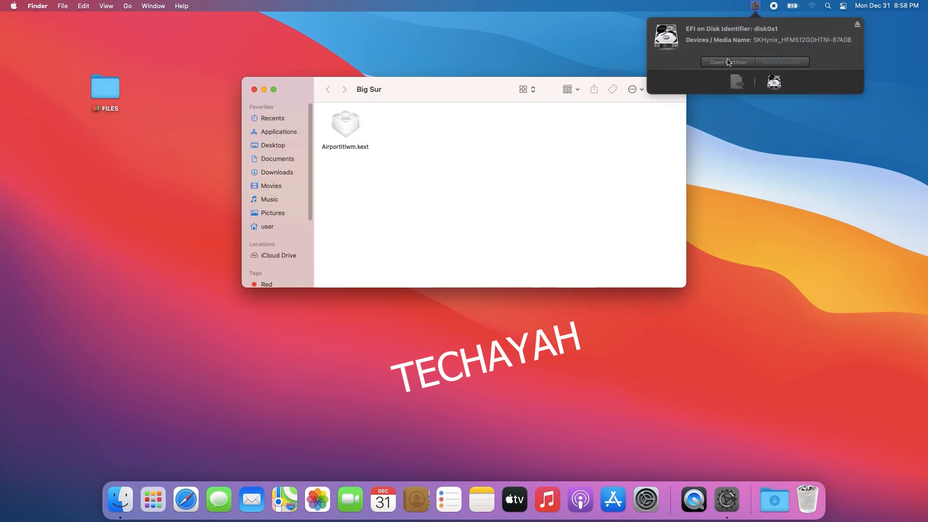
pyautogui.click(728, 62)
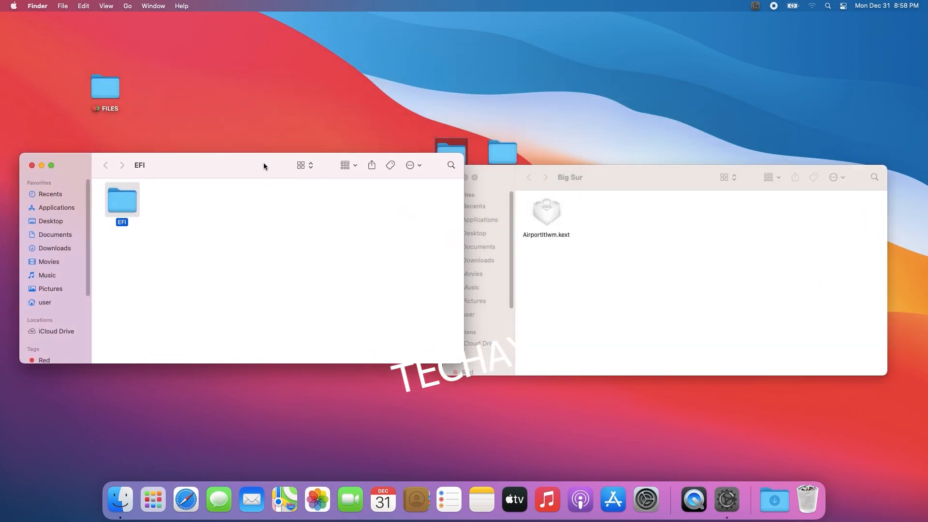
pyautogui.doubleClick(122, 201)
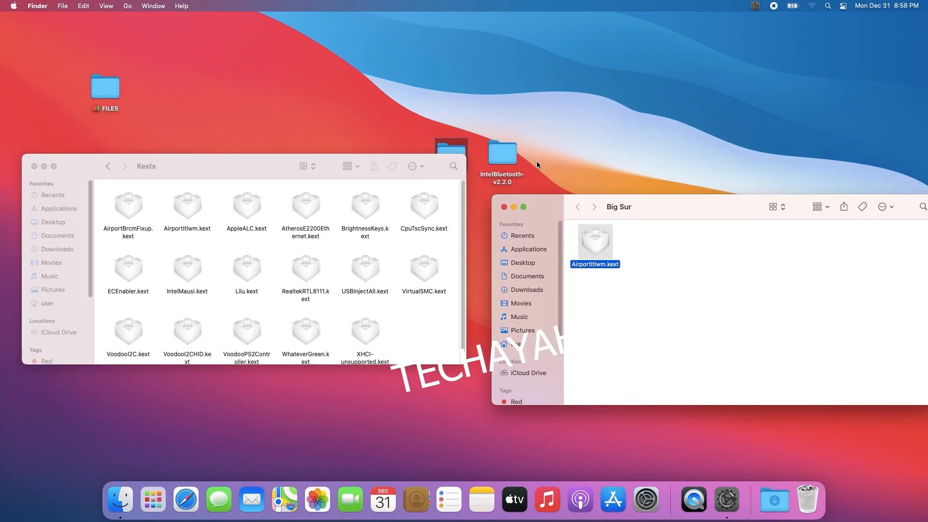
pyautogui.doubleClick(502, 153)
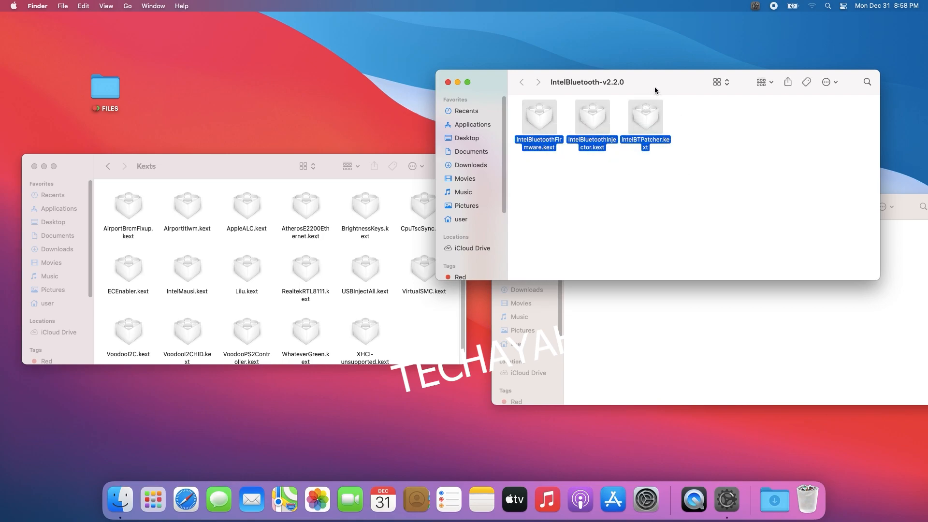
pyautogui.moveTo(543, 123)
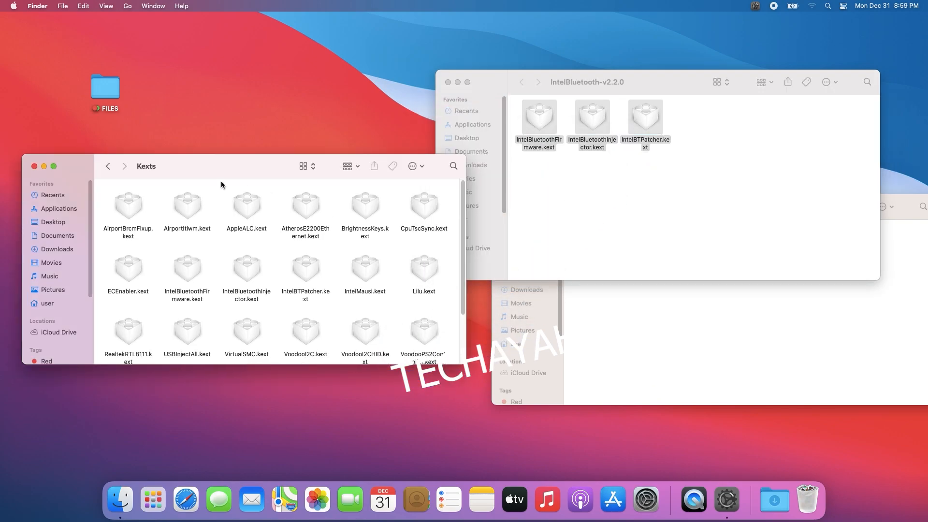
# Set the IntelBluetooth window aside and open config.plist with OpenCore Configurator
pyautogui.click(107, 166)
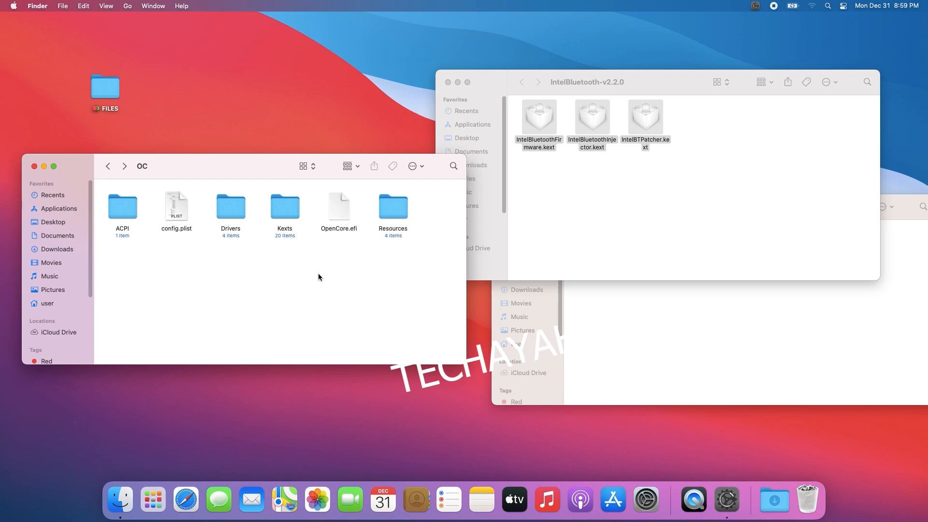
pyautogui.moveTo(460, 92)
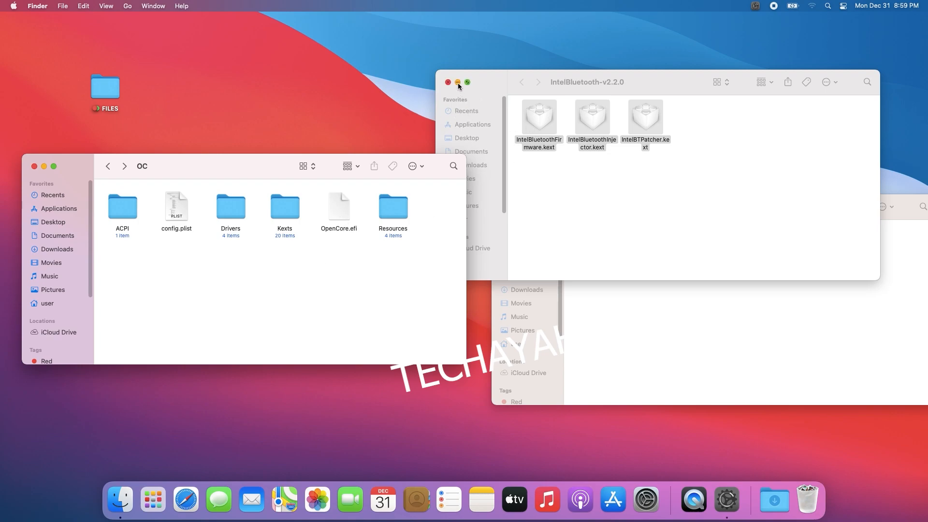
pyautogui.click(176, 207)
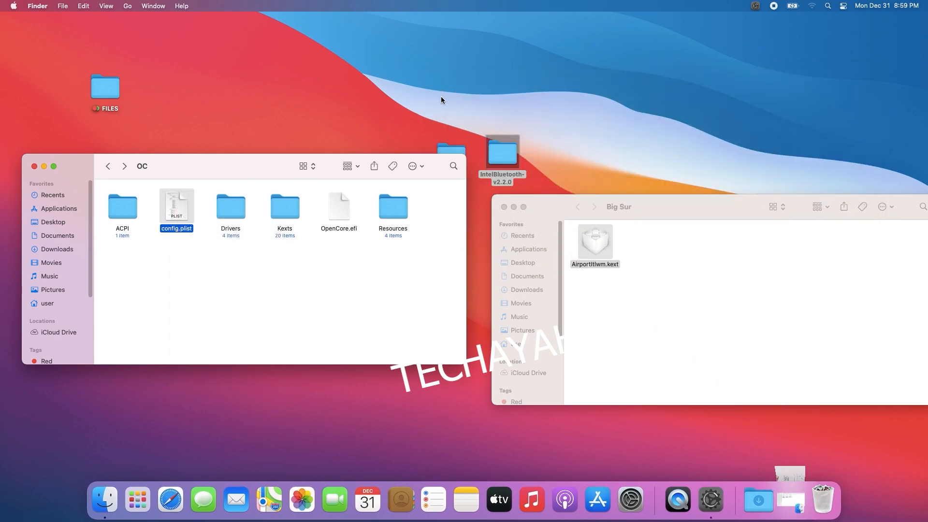
pyautogui.rightClick(176, 210)
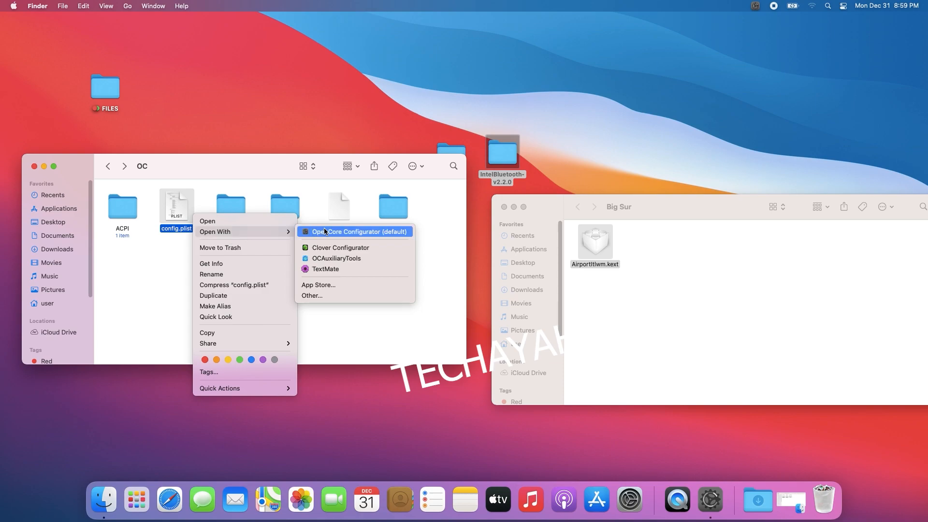
pyautogui.moveTo(328, 233)
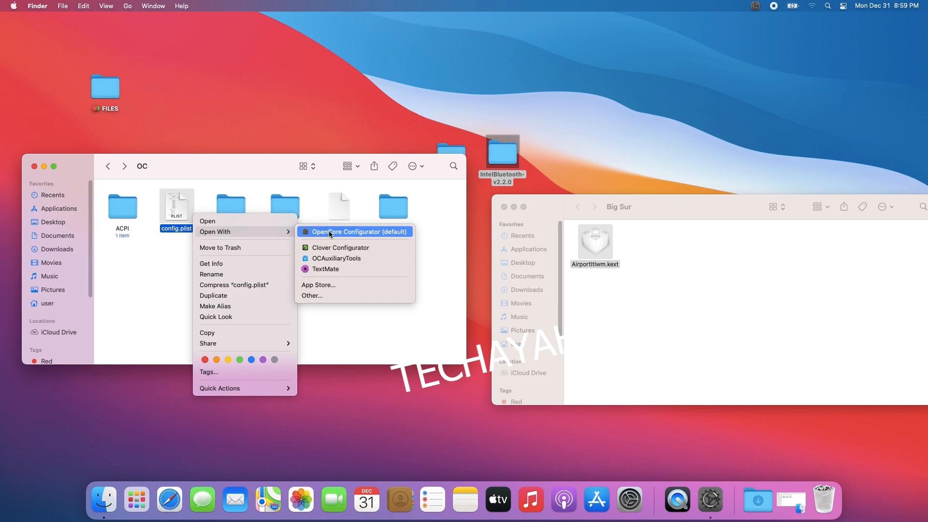
pyautogui.click(359, 231)
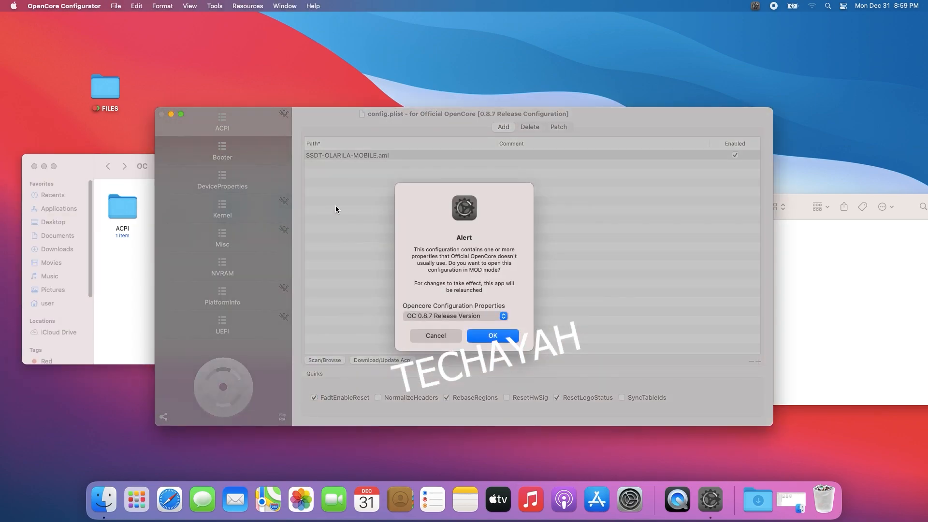
# Accept MOD mode and load AirportItlwm and the IntelBluetooth kexts into the Kexts Installer
pyautogui.click(492, 335)
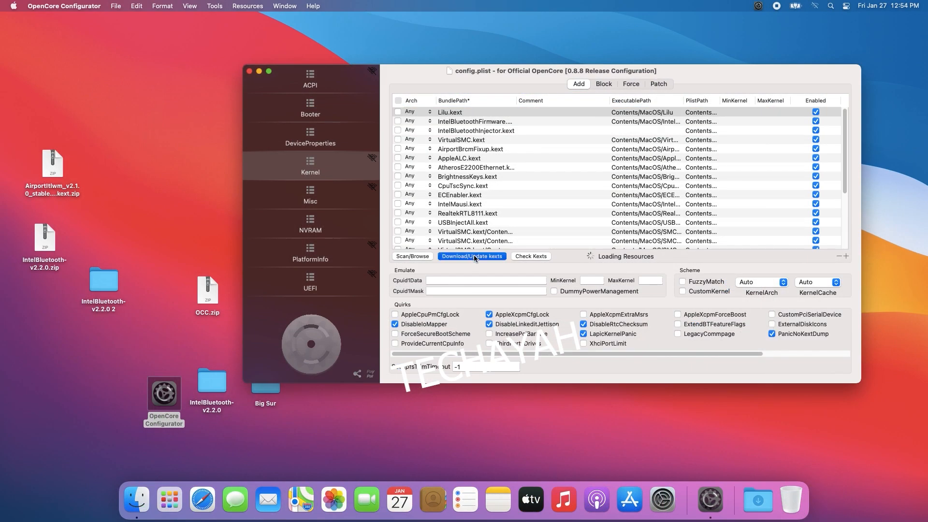
pyautogui.click(472, 255)
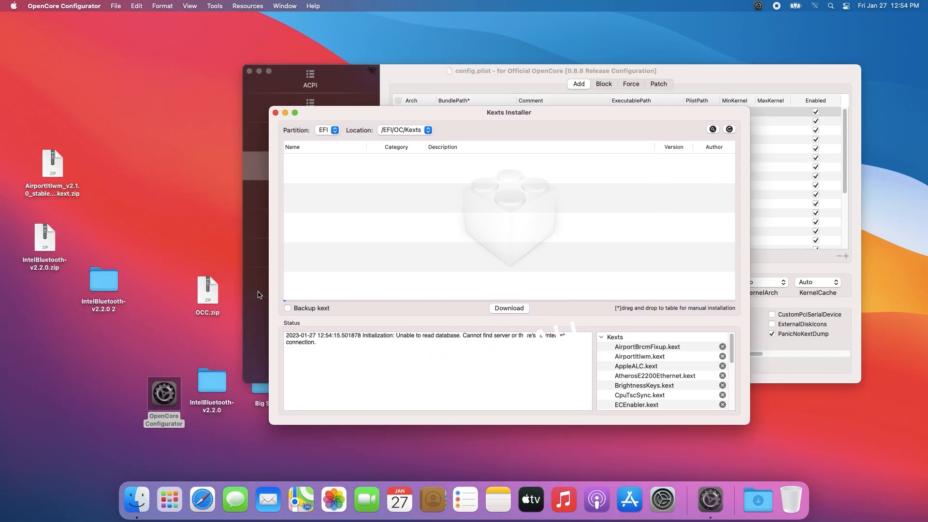
pyautogui.click(170, 335)
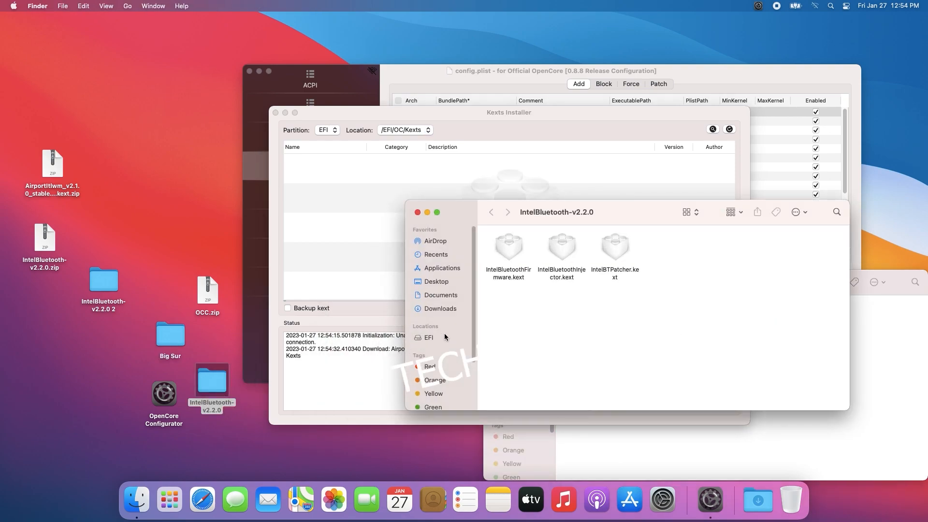
pyautogui.click(614, 246)
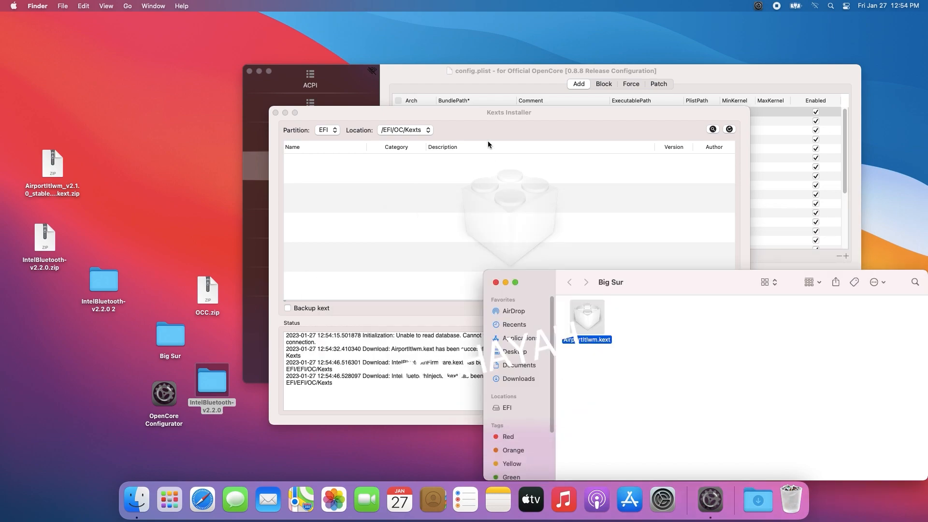
pyautogui.moveTo(692, 296)
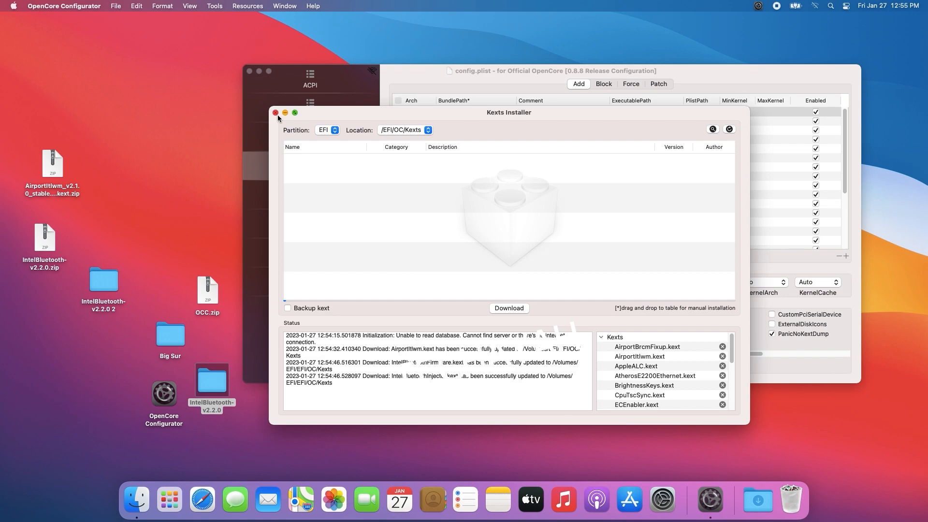
# Close the Kexts Installer and restart the computer from the Apple menu
pyautogui.click(276, 112)
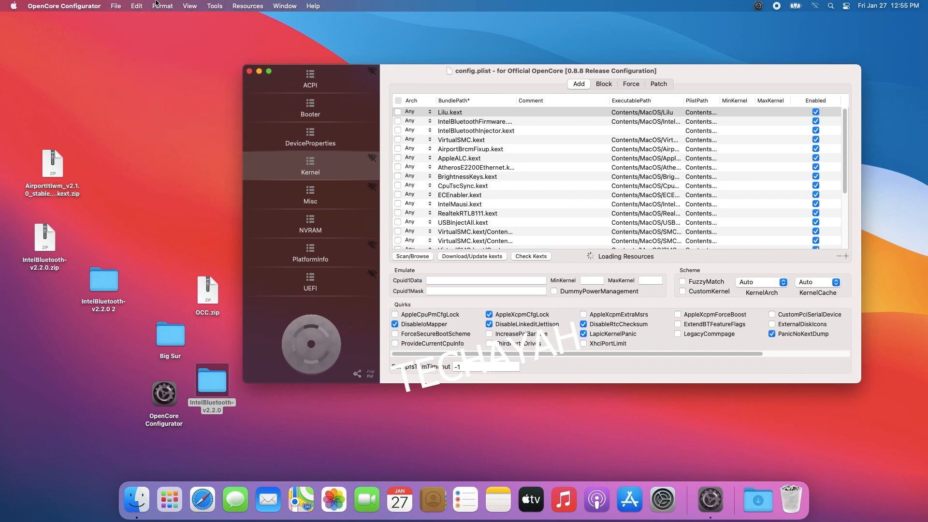
pyautogui.click(12, 6)
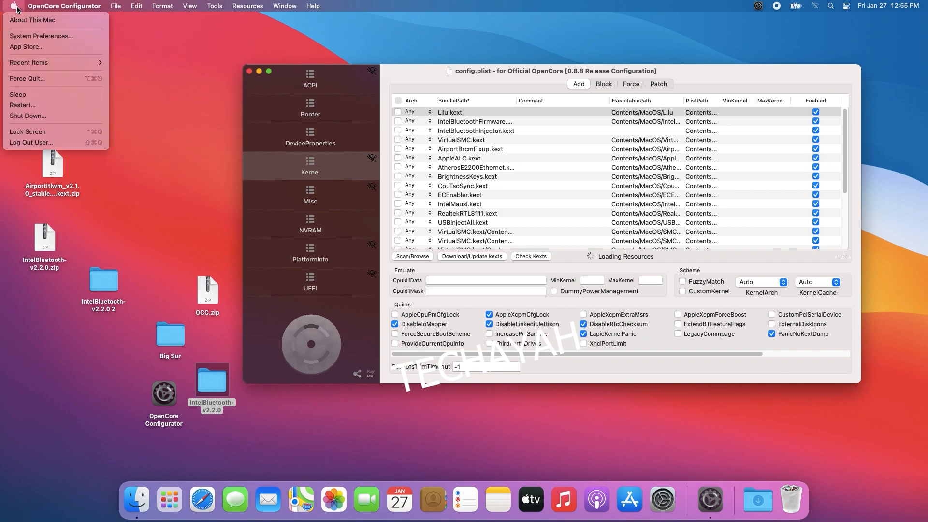
pyautogui.click(22, 105)
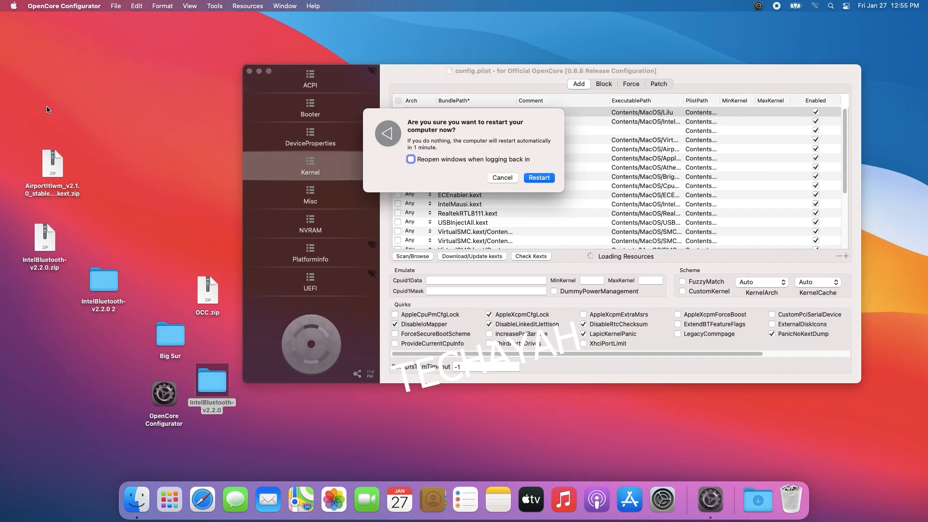
pyautogui.click(814, 6)
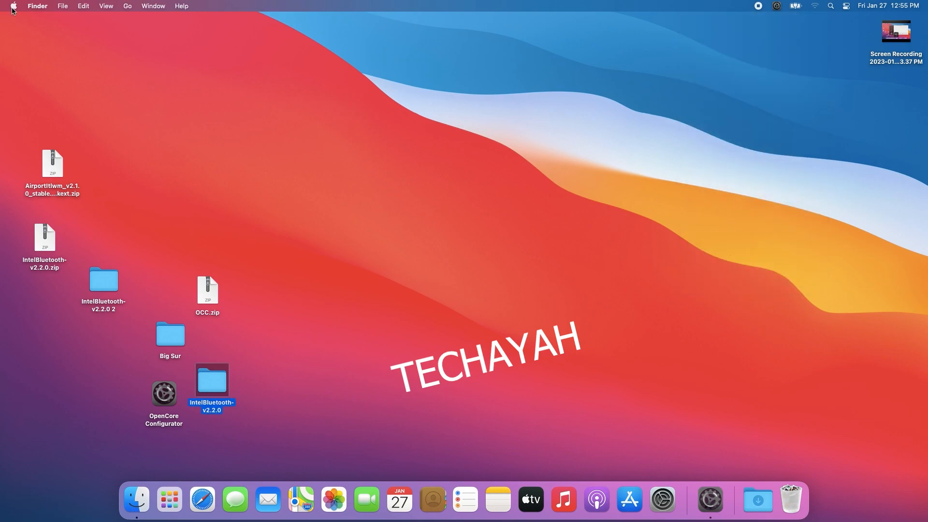
# Enable Show Bluetooth in menu bar, then check the Network settings for Wi-Fi
pyautogui.click(661, 499)
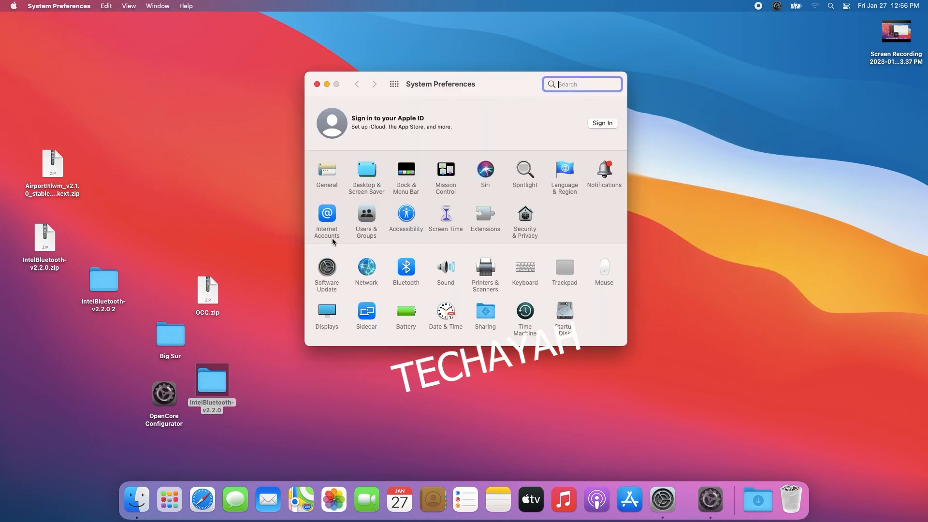
pyautogui.click(405, 267)
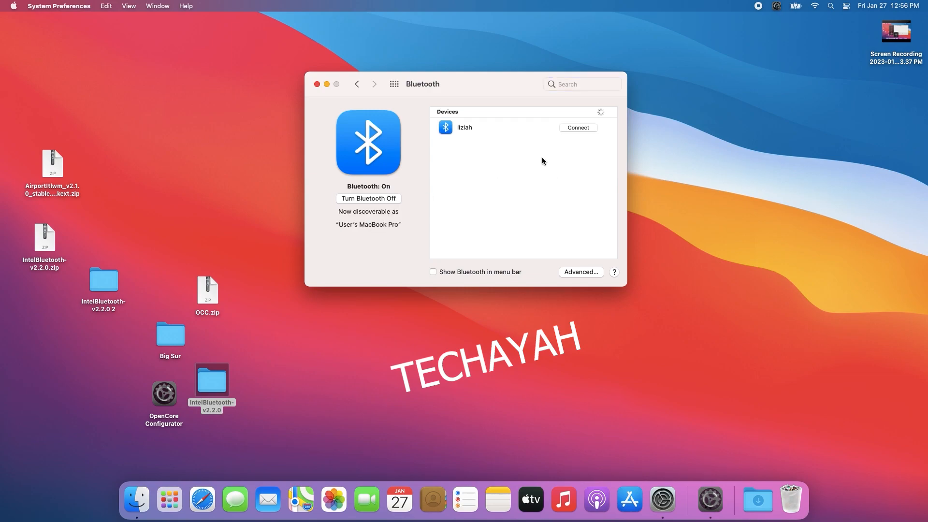
pyautogui.click(433, 272)
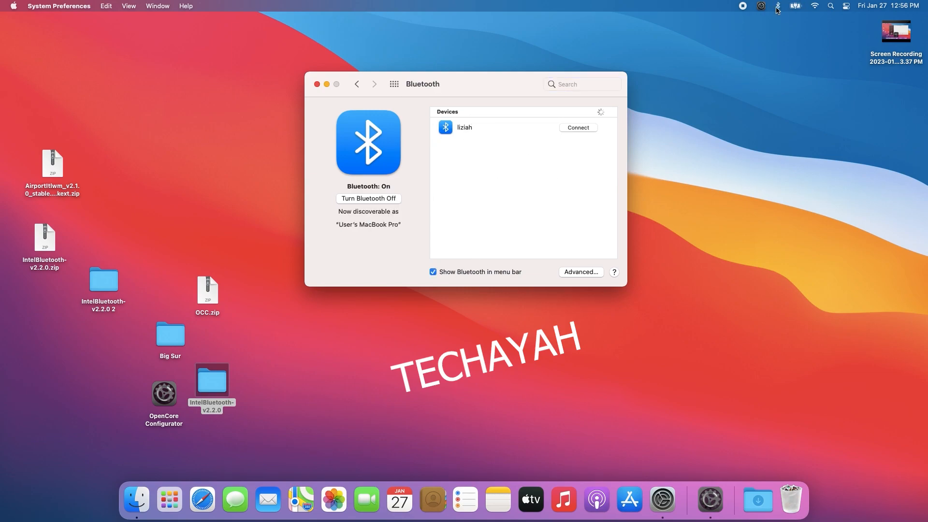
pyautogui.click(357, 83)
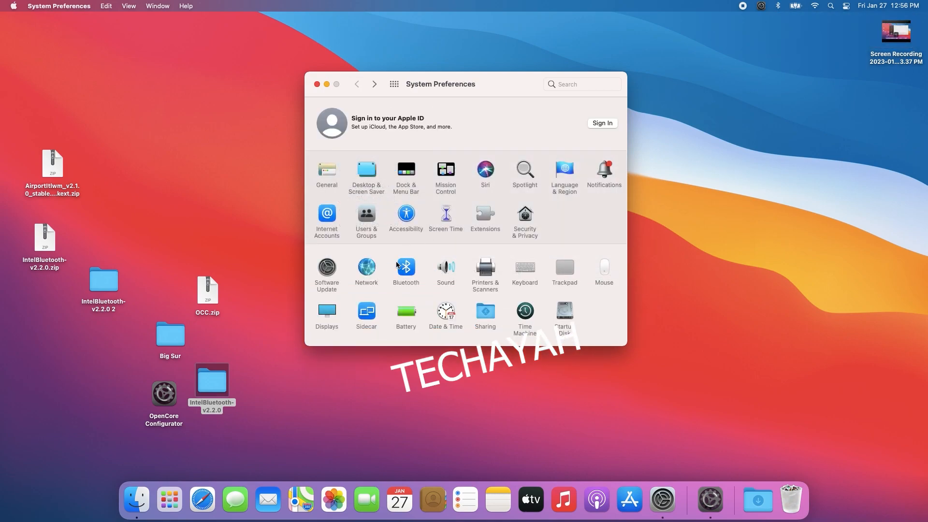
pyautogui.click(366, 266)
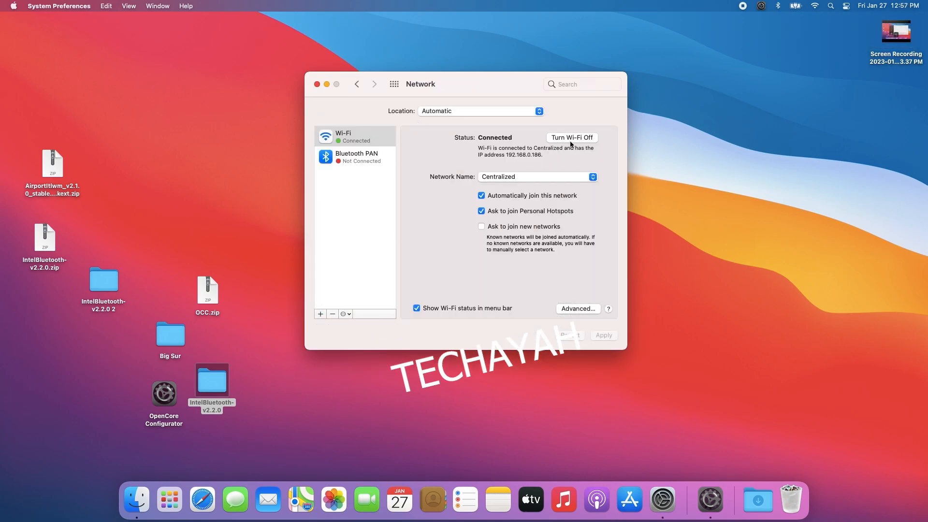
# Connect the nearby Bluetooth device, verify Bluetooth and Wi-Fi in the menu bar, and launch Safari
pyautogui.click(355, 156)
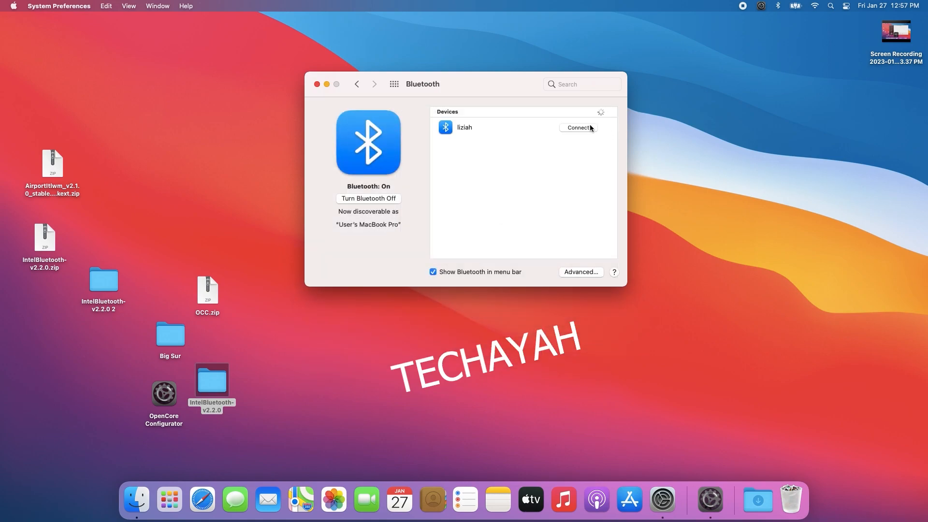
pyautogui.click(576, 128)
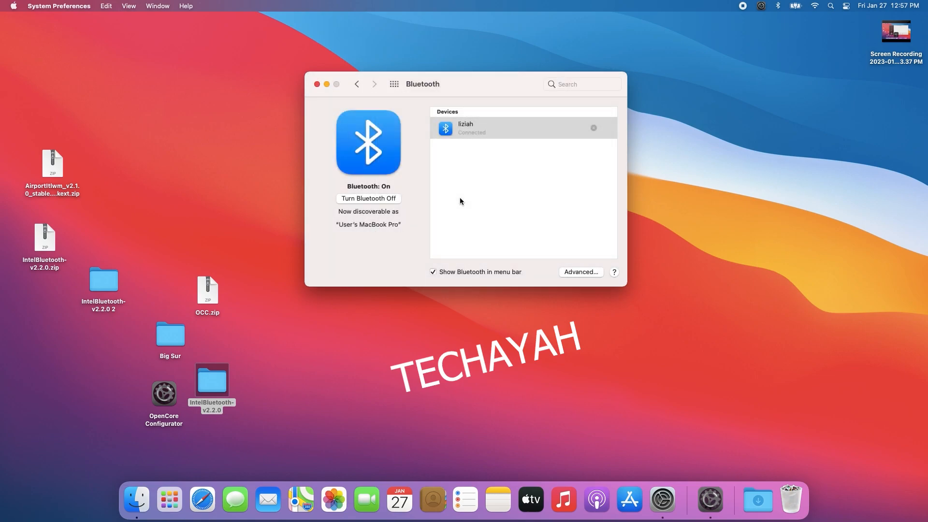
pyautogui.click(317, 84)
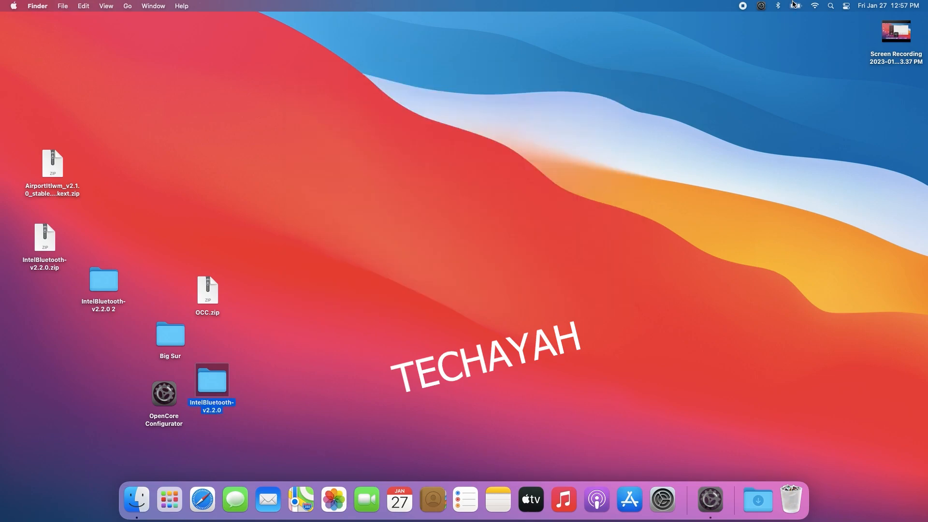
pyautogui.click(777, 6)
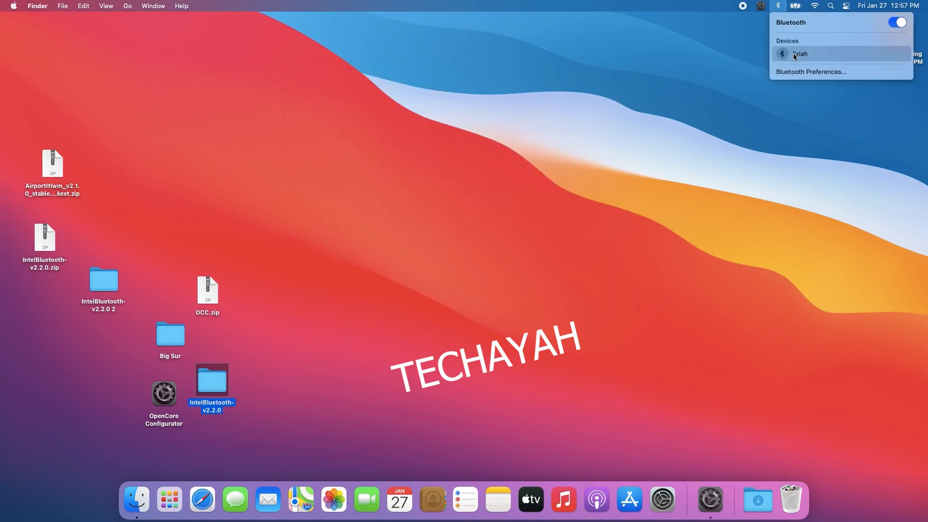
pyautogui.click(814, 6)
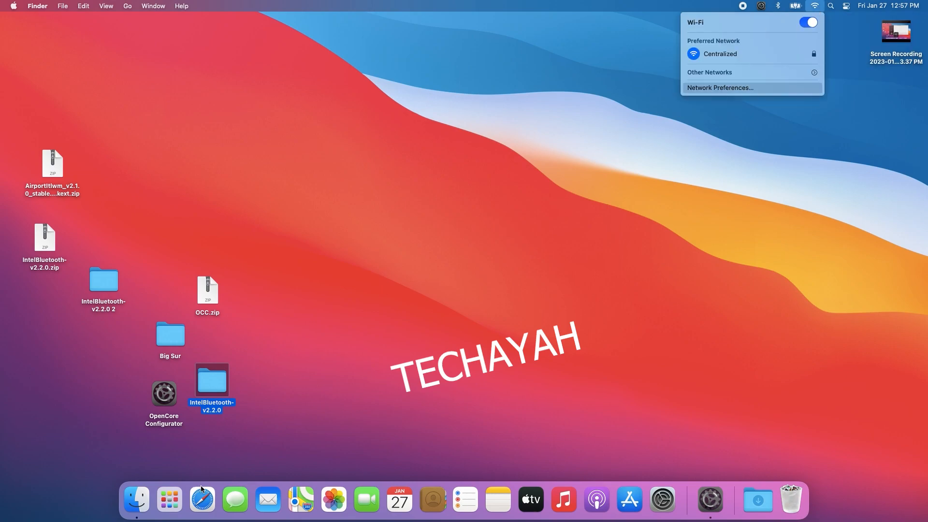
pyautogui.click(202, 499)
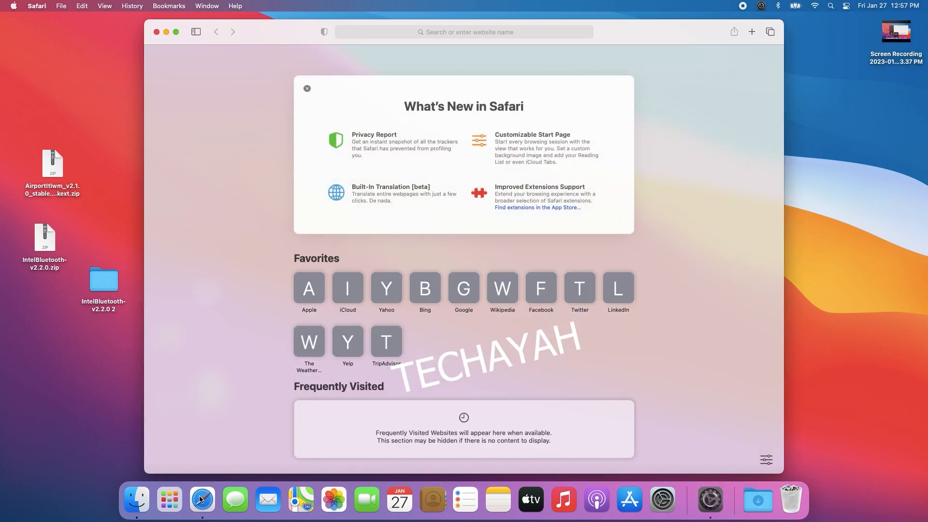
# Load YouTube in Safari, check Trackpad tap-to-click in System Preferences, and return to YouTube
pyautogui.write('se')
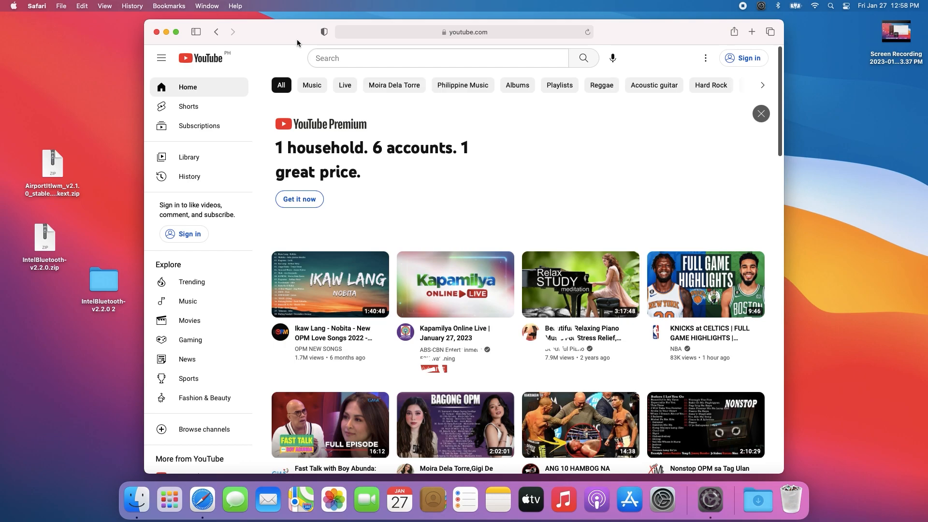
pyautogui.click(13, 6)
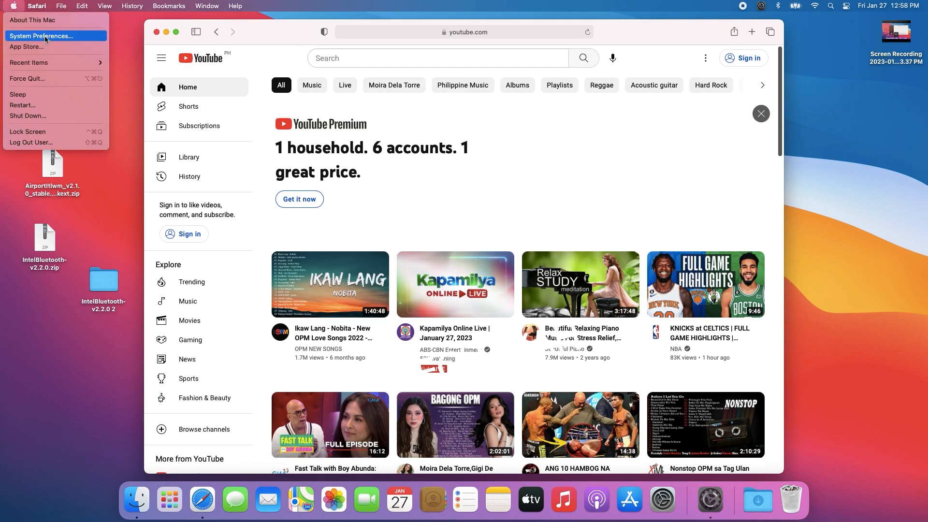
pyautogui.click(41, 36)
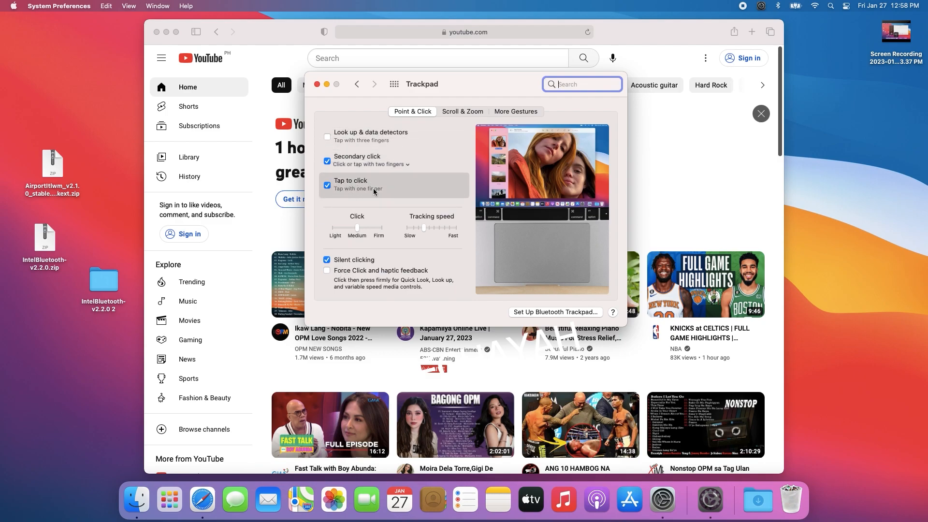
pyautogui.click(462, 111)
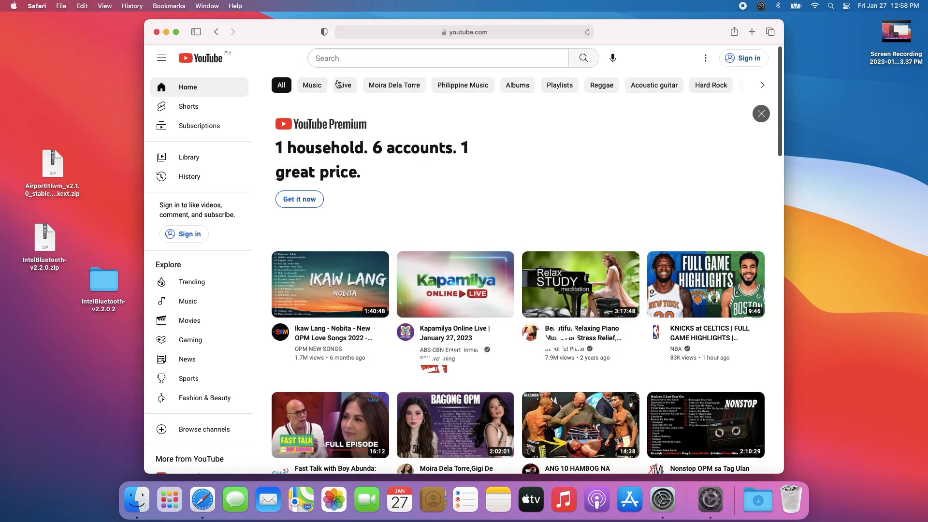
pyautogui.moveTo(413, 155)
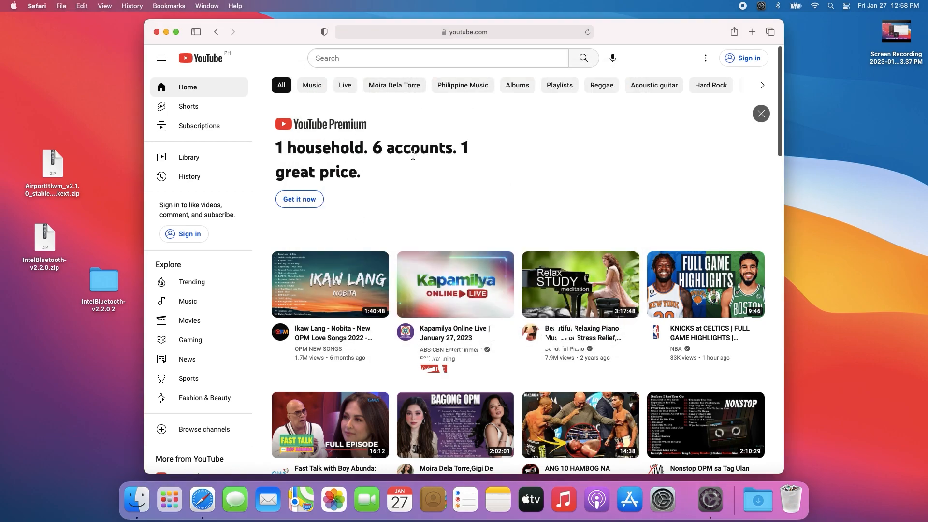